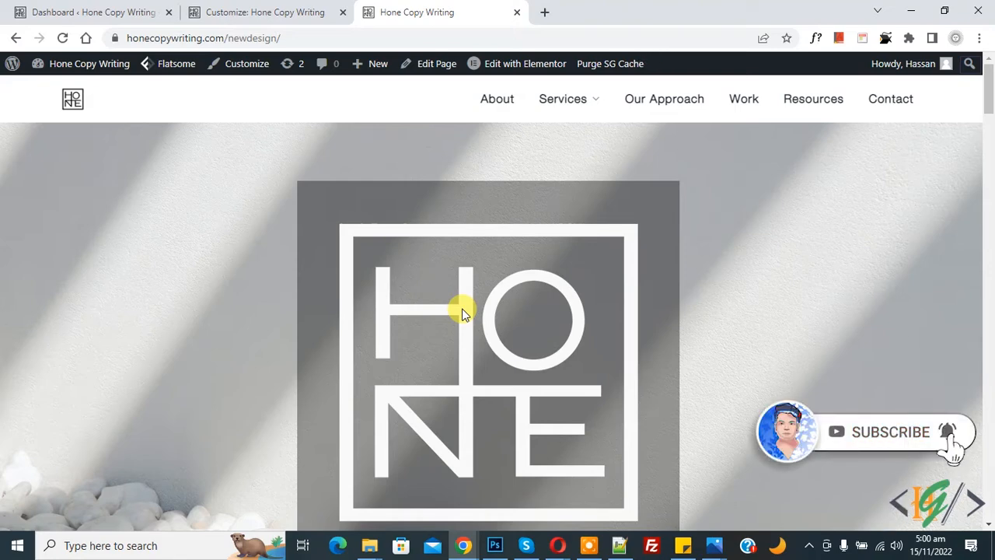
# Add 'backdrop-filter: blur(6px);' to the .header.show-on-scroll rule in Additional CSS.
pyautogui.scroll(-3)
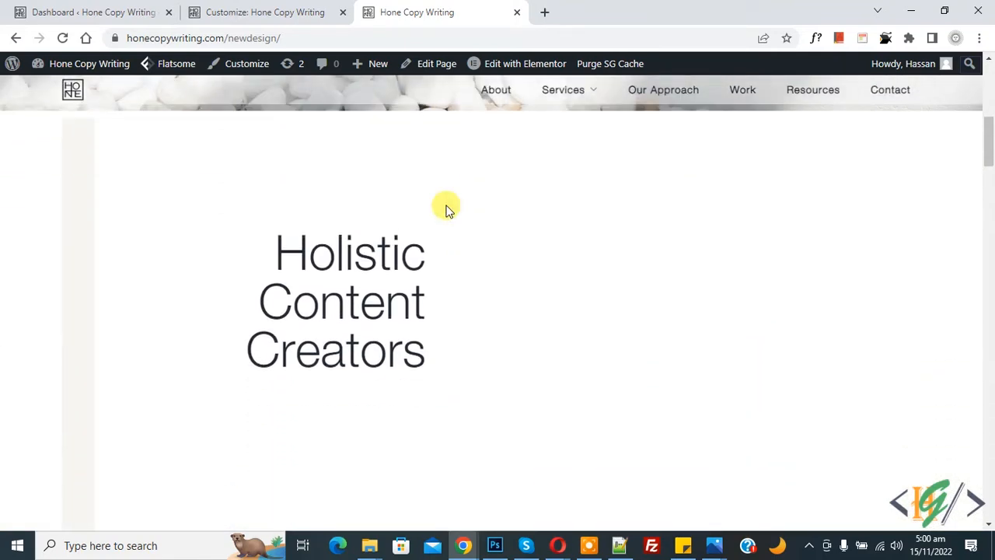
pyautogui.scroll(-3)
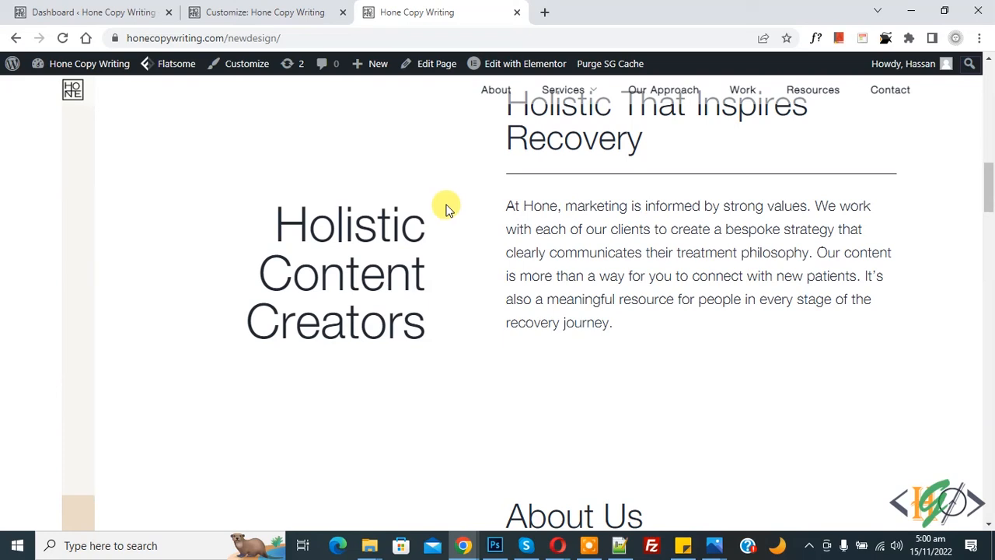
pyautogui.moveTo(479, 128)
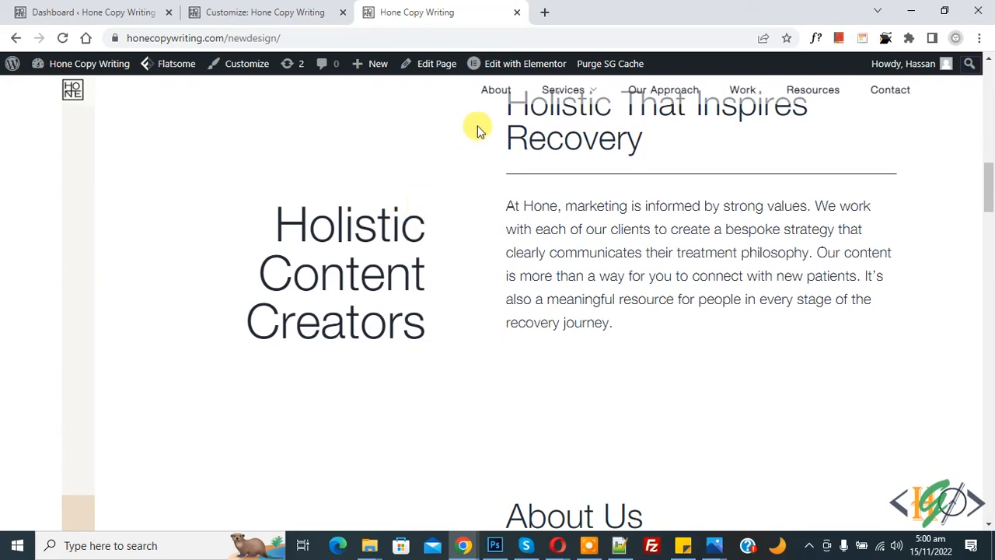
pyautogui.moveTo(476, 205)
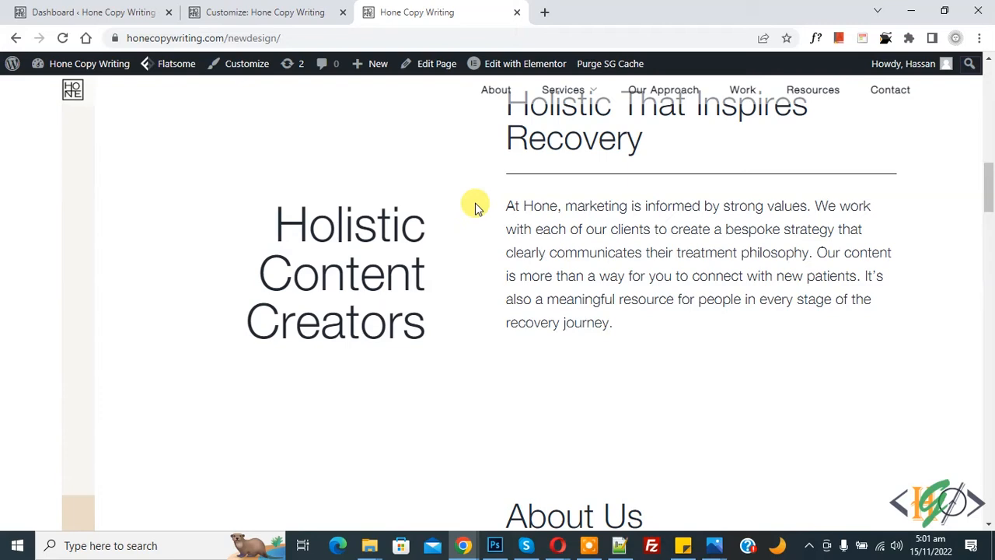
pyautogui.scroll(-3)
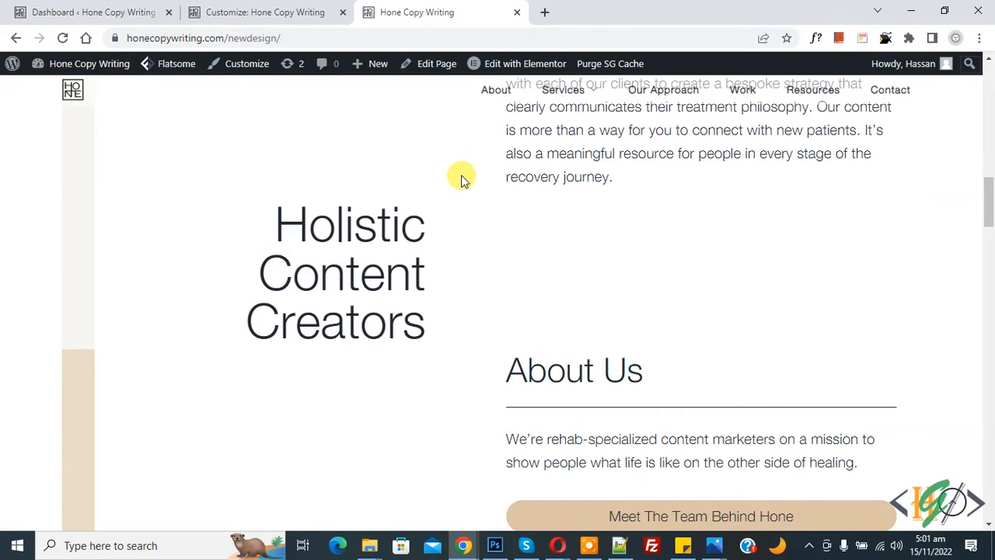
pyautogui.moveTo(494, 89)
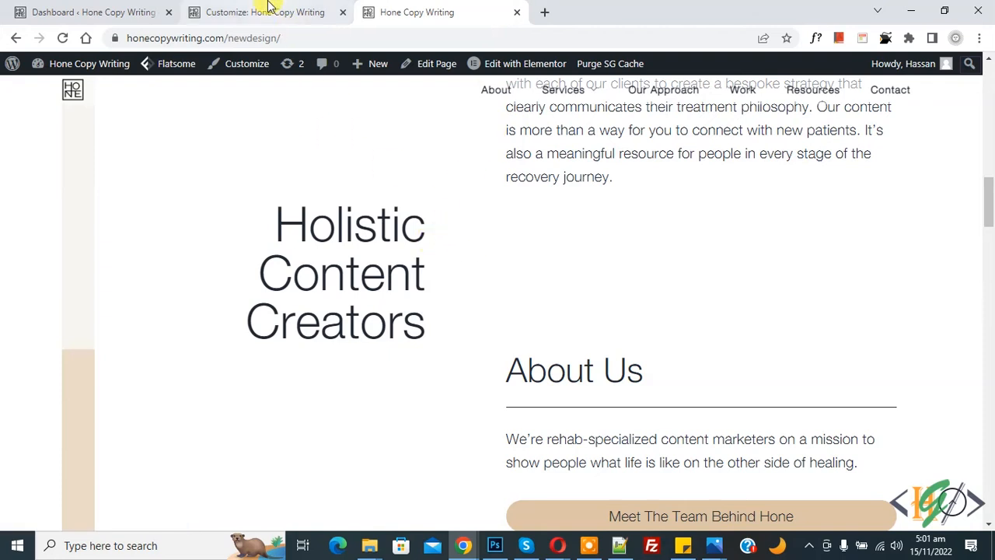
pyautogui.click(265, 12)
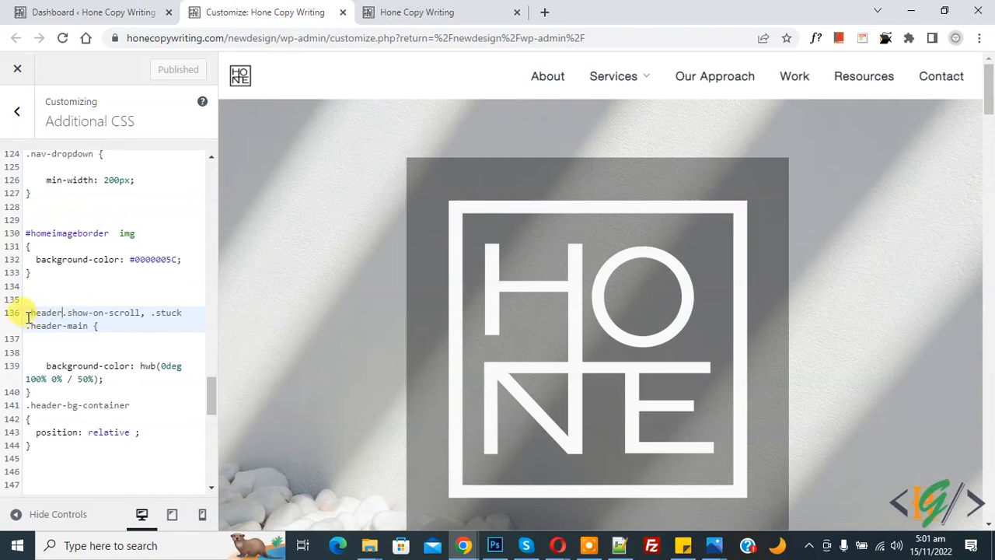
pyautogui.moveTo(28, 313); pyautogui.dragTo(101, 381)
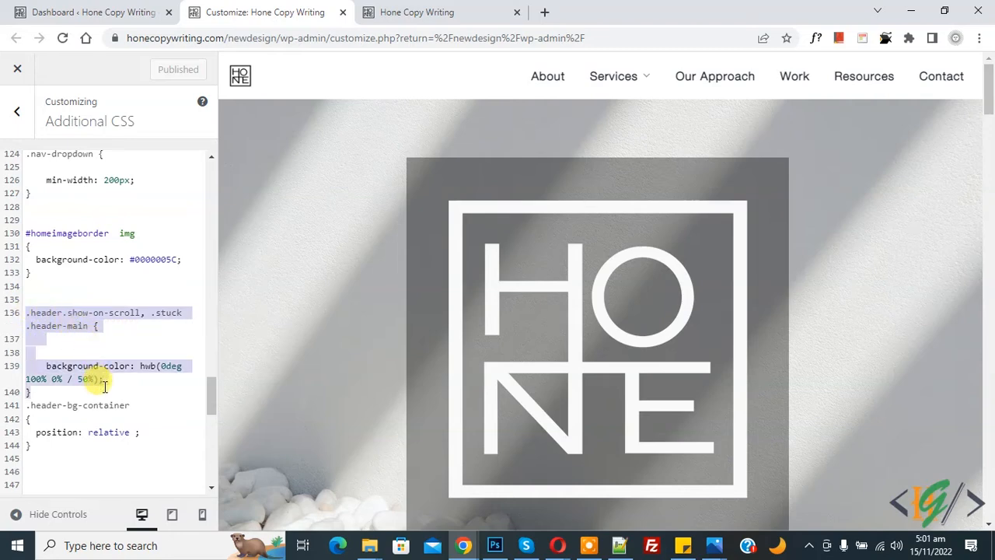
pyautogui.click(59, 348)
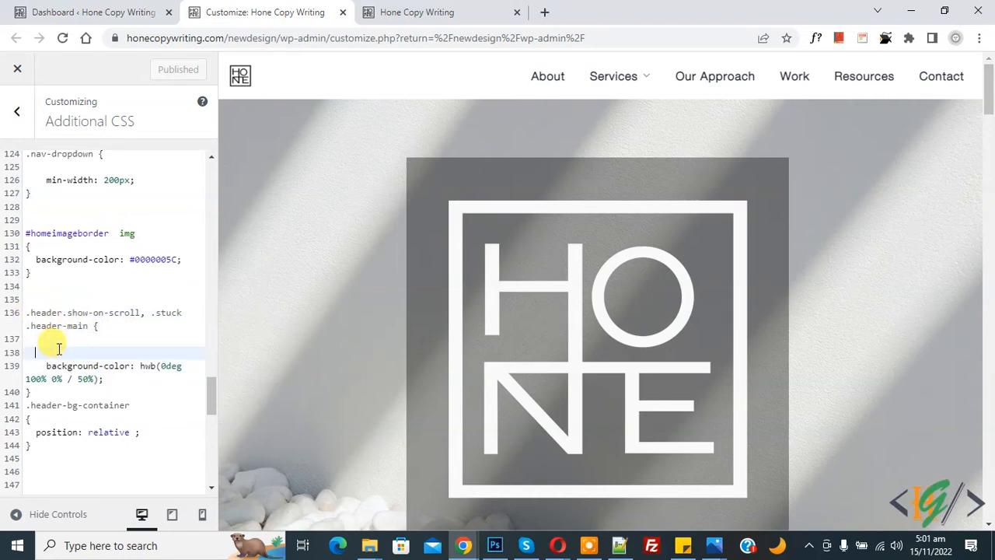
pyautogui.write('backdrop-filter: blur(6px);')
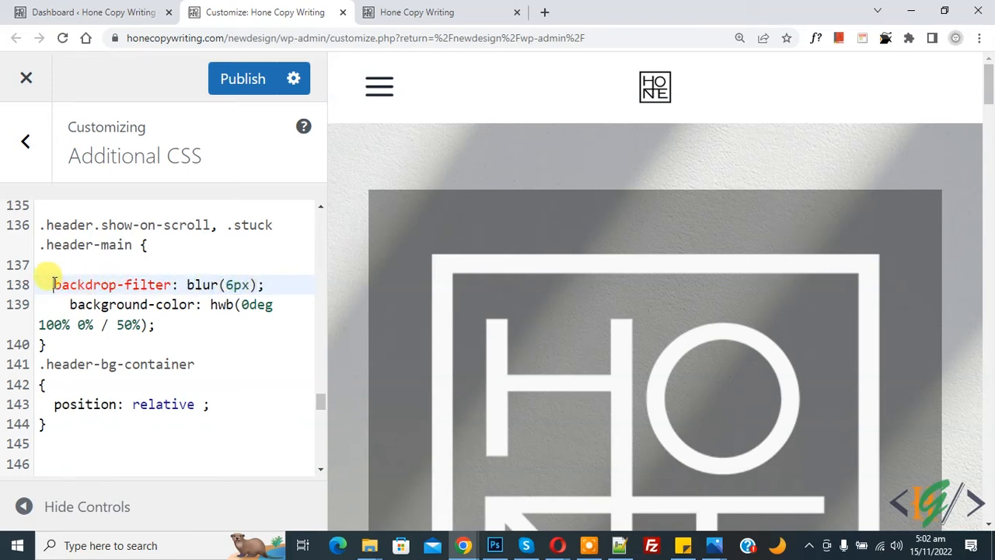
# Publish the CSS change and return to the live design page.
pyautogui.moveTo(53, 284); pyautogui.dragTo(163, 284)
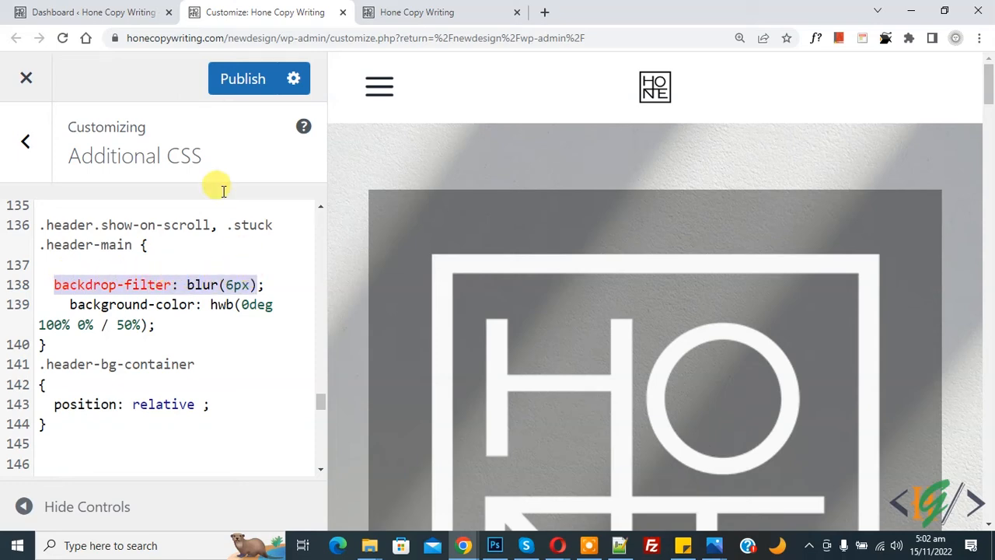
pyautogui.click(242, 77)
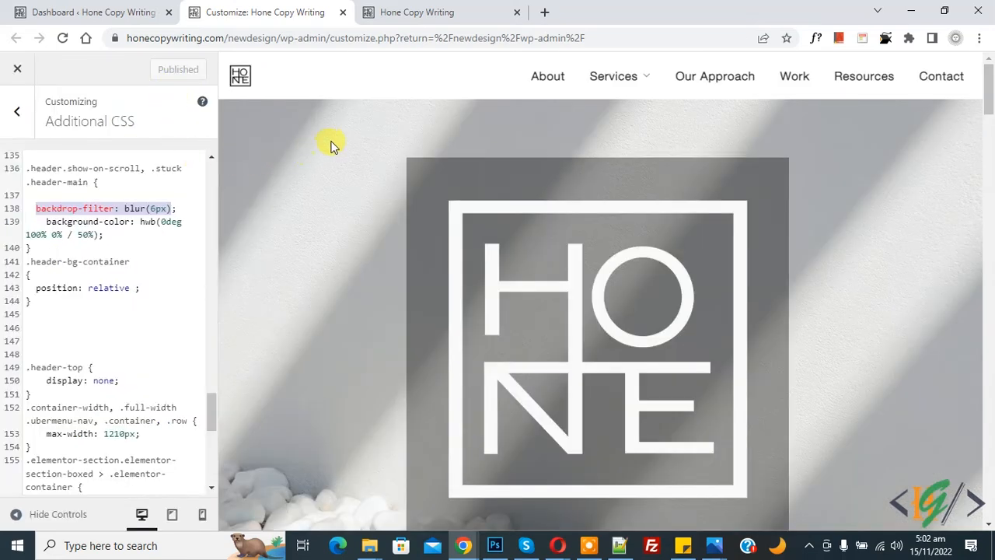
pyautogui.click(442, 13)
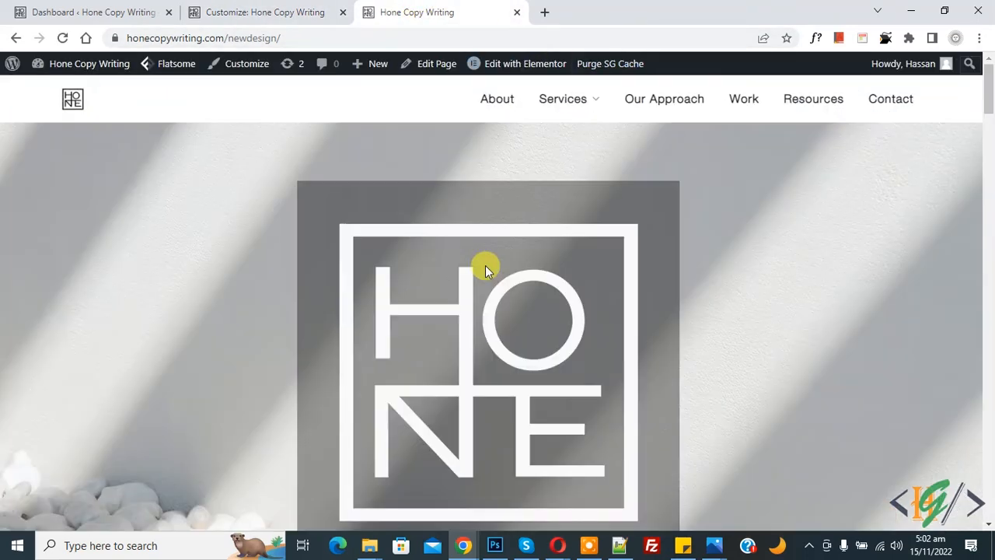
pyautogui.scroll(-3)
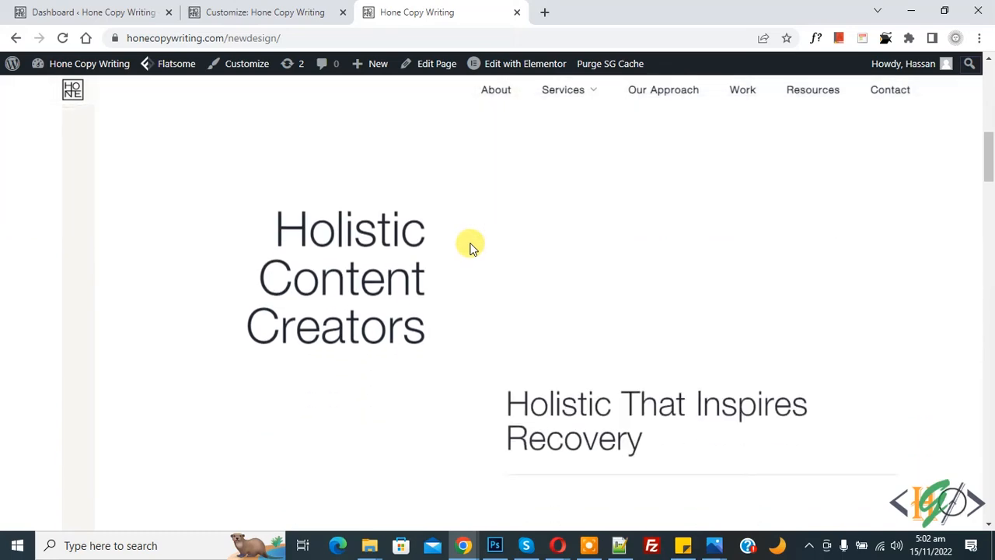
pyautogui.scroll(-3)
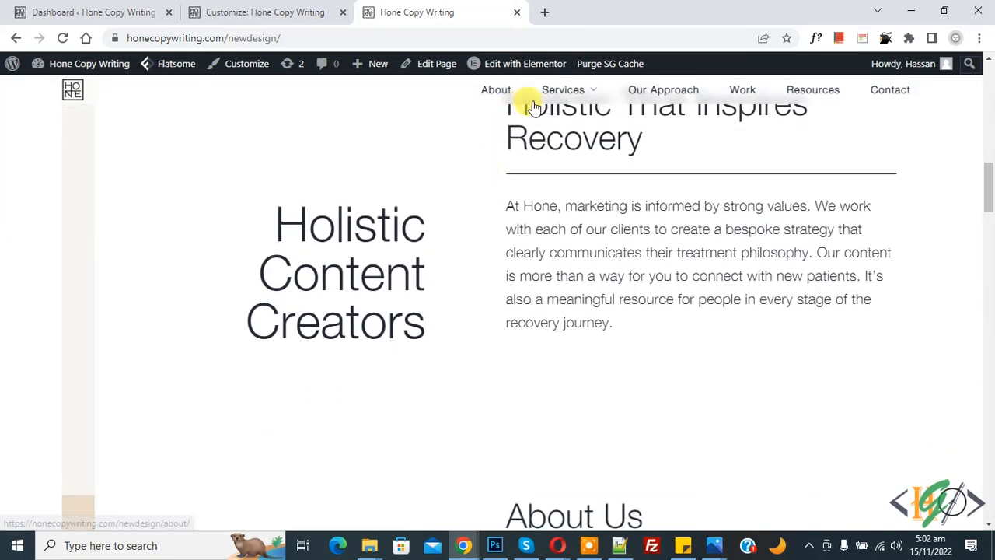
pyautogui.moveTo(447, 168)
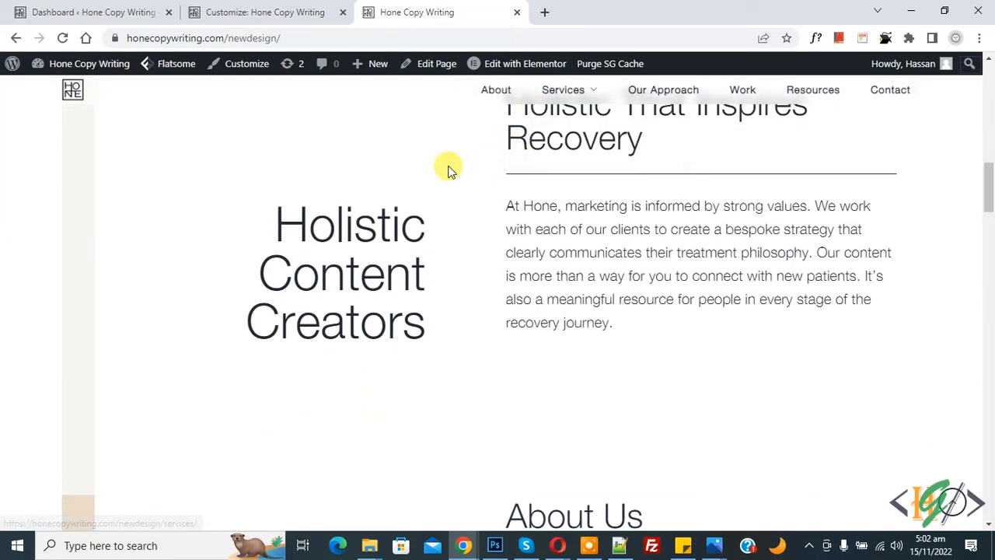
pyautogui.scroll(-3)
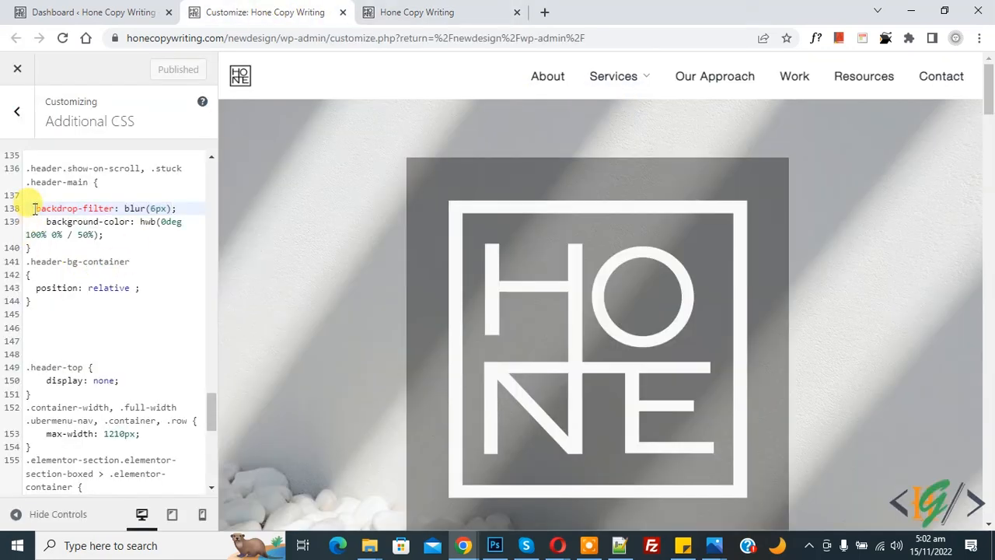
pyautogui.moveTo(36, 209); pyautogui.dragTo(177, 208)
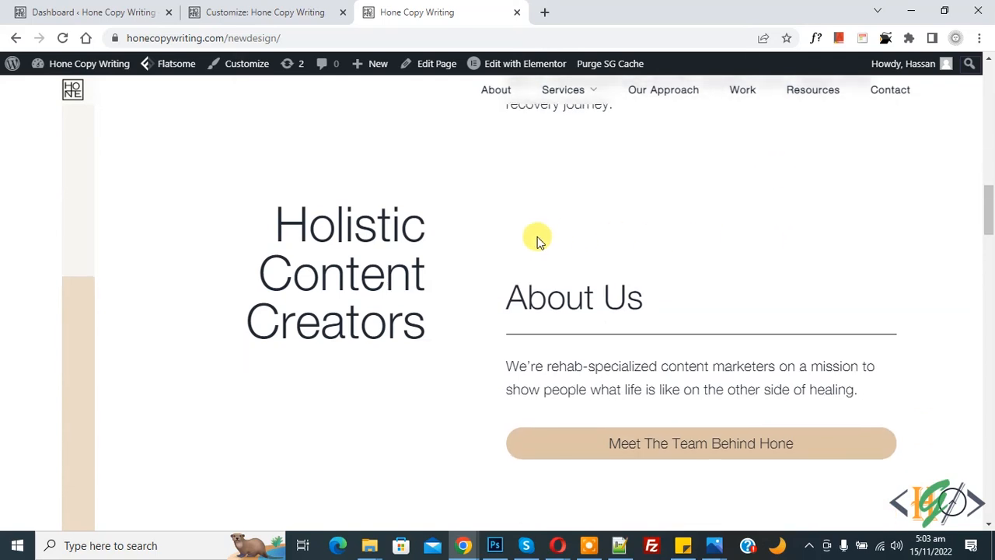
pyautogui.moveTo(490, 272)
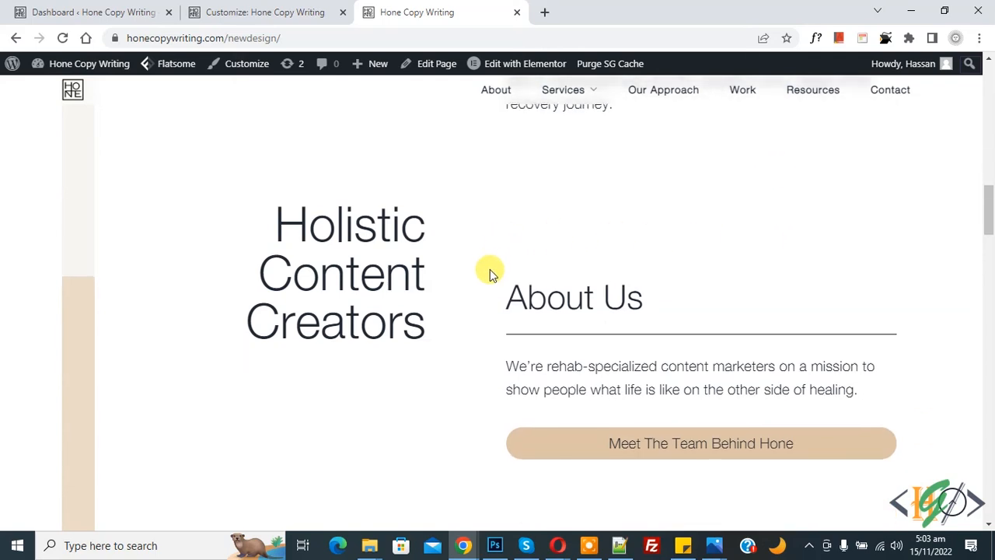